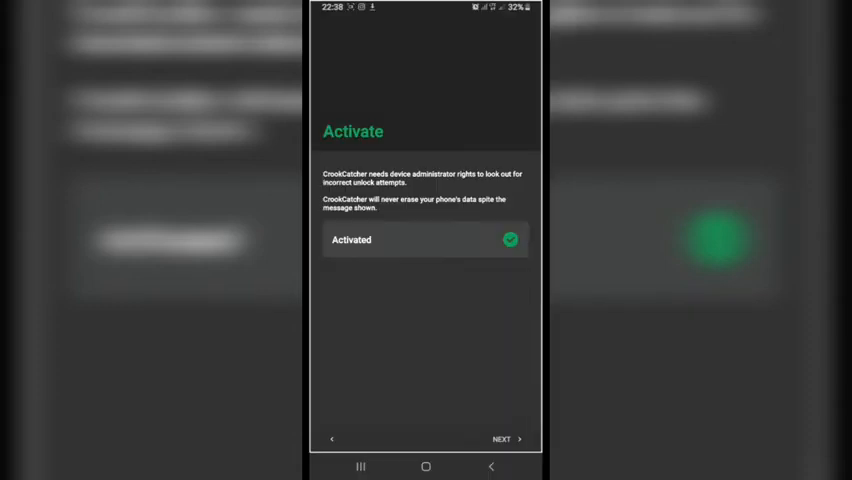
# Step: Activate device administration and choose the allowed number of failed unlock attempts
pyautogui.click(504, 440)
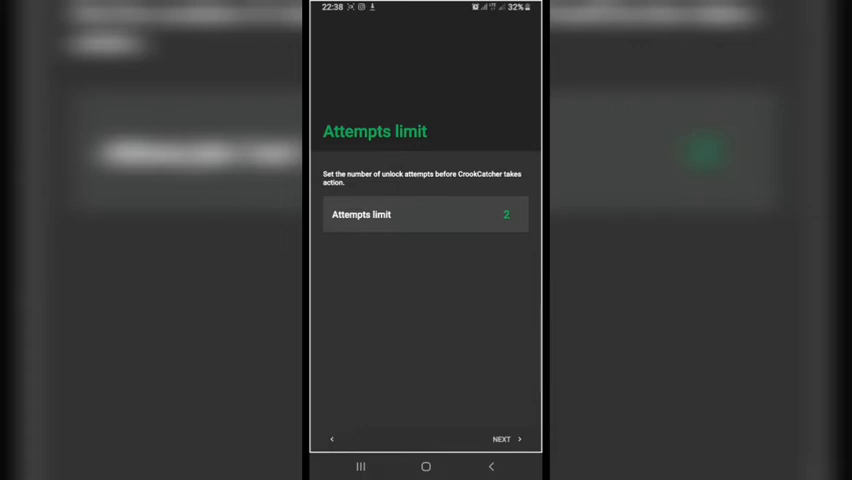
pyautogui.click(424, 214)
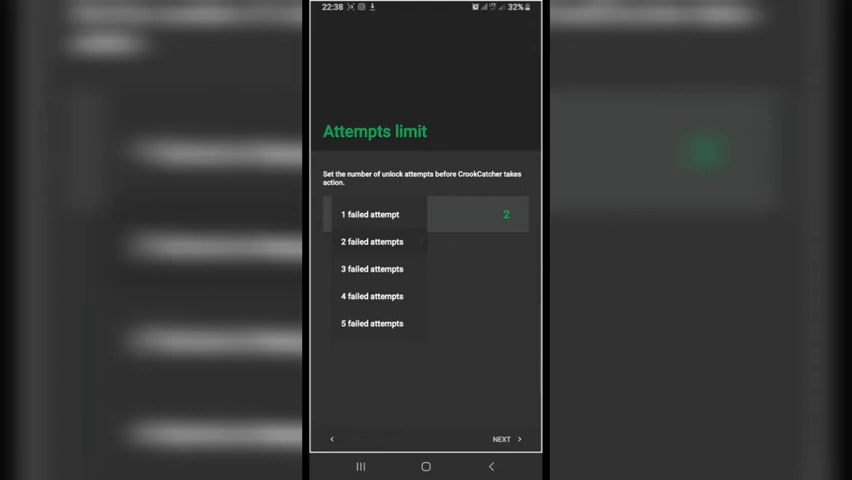
pyautogui.click(504, 440)
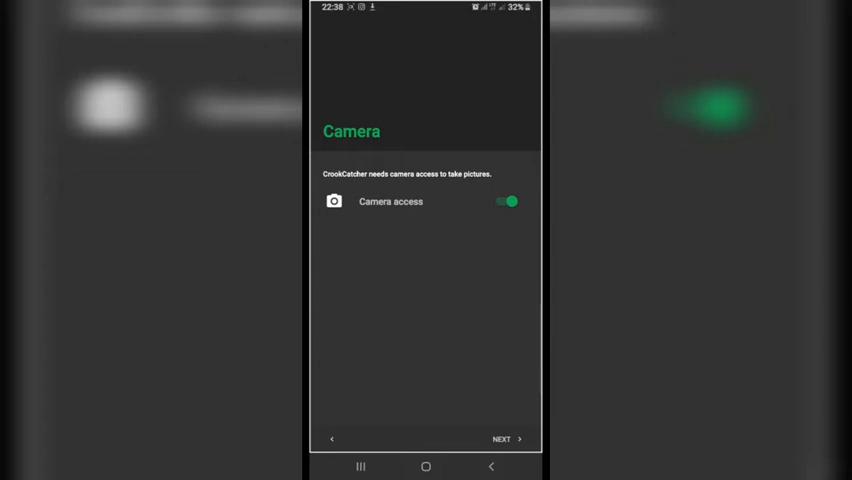
# Step: Keep camera and location access enabled and continue to the Email step
pyautogui.click(504, 440)
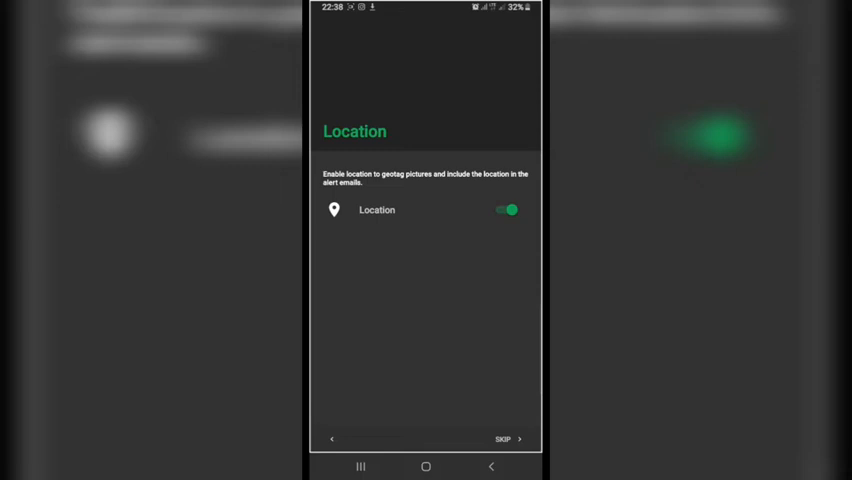
pyautogui.click(504, 438)
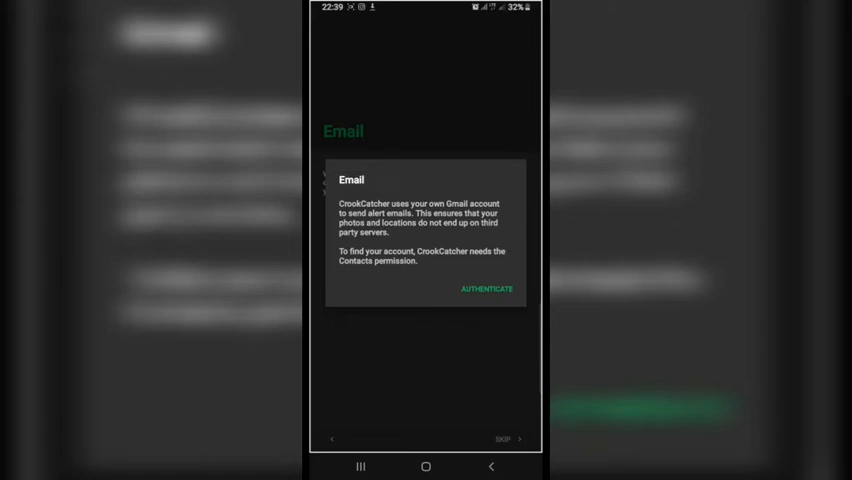
# Step: Authenticate with a Gmail account, granting contacts access, to send the alert emails
pyautogui.click(488, 288)
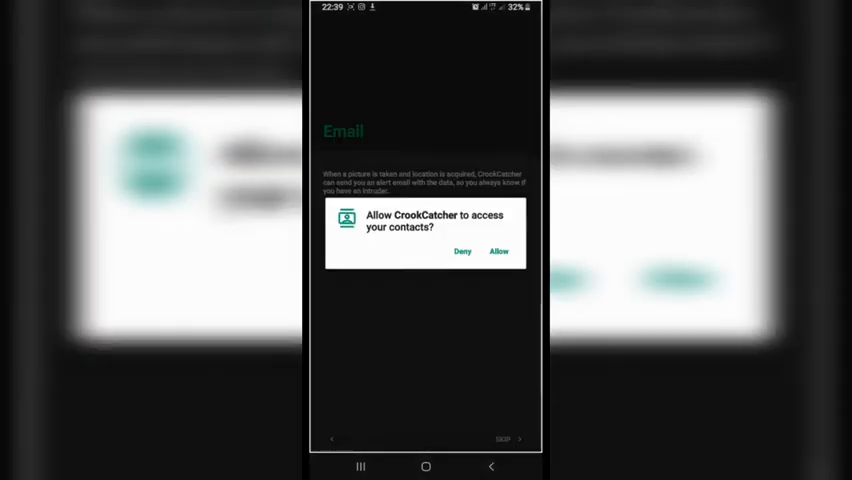
pyautogui.click(498, 252)
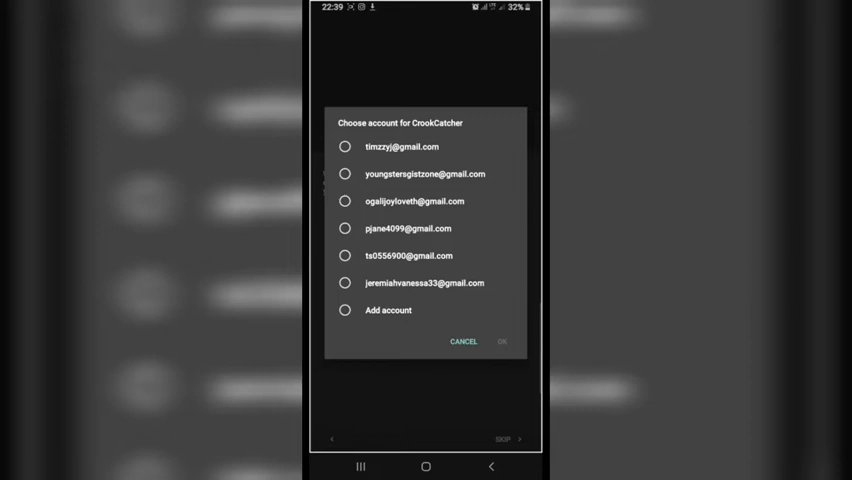
pyautogui.click(344, 200)
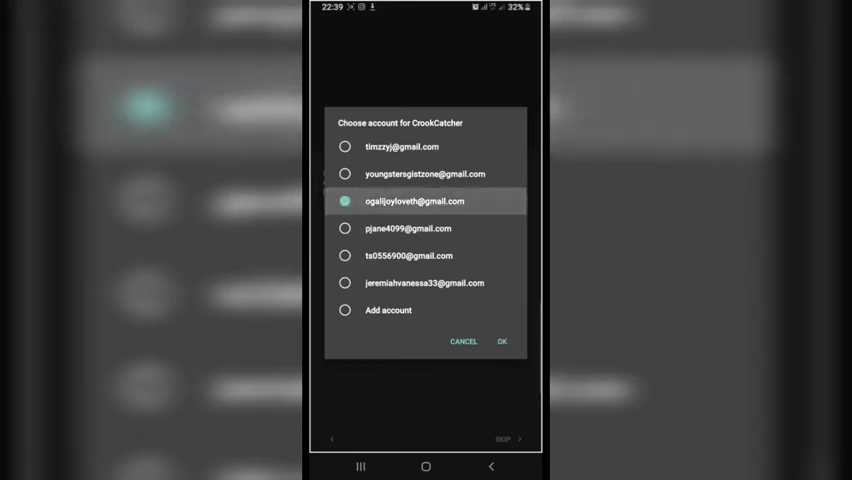
pyautogui.click(344, 200)
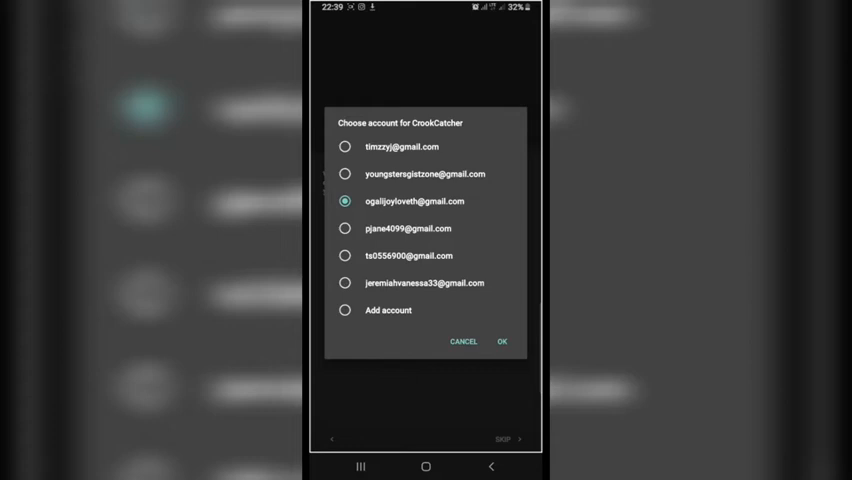
pyautogui.click(344, 146)
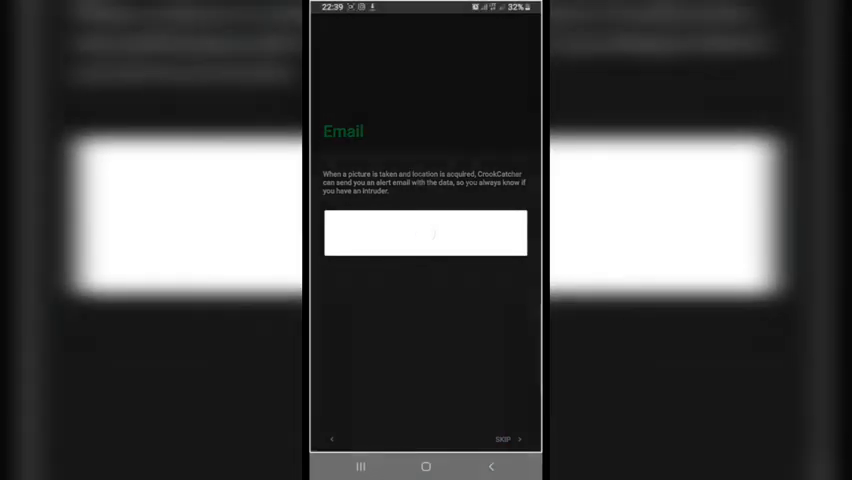
pyautogui.click(424, 232)
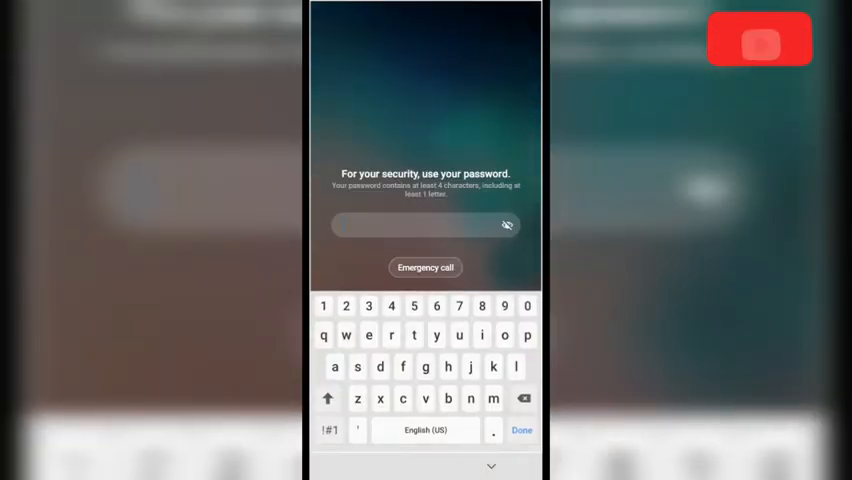
# Step: Enter a wrong password on the lock screen so it is rejected as incorrect
pyautogui.click(424, 398)
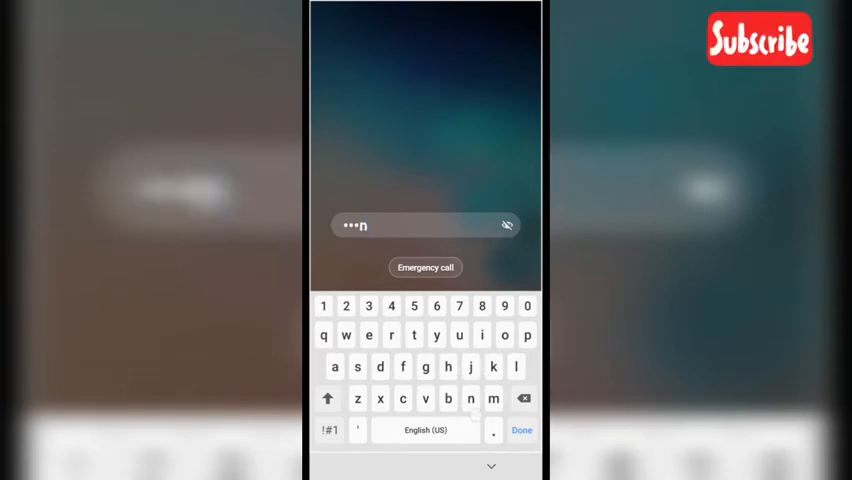
pyautogui.click(520, 430)
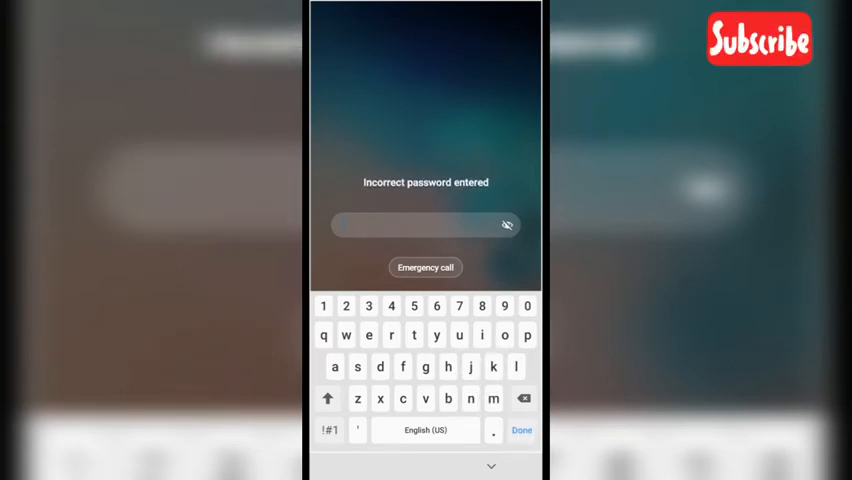
pyautogui.click(520, 430)
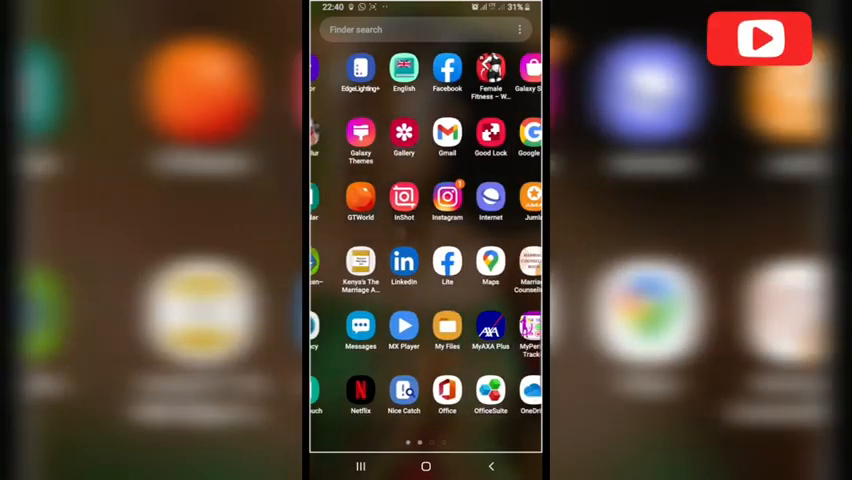
# Step: Launch Gmail and view the latest CrookCatcher unlock-attempt alert email
pyautogui.click(446, 136)
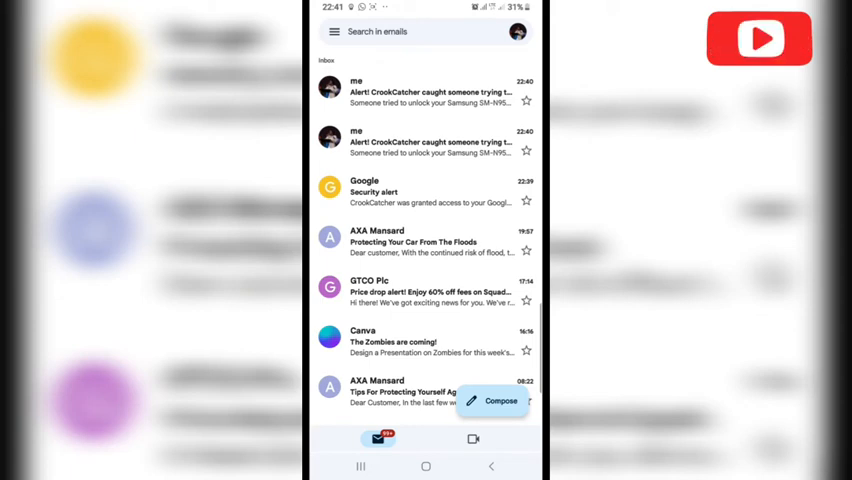
pyautogui.click(430, 90)
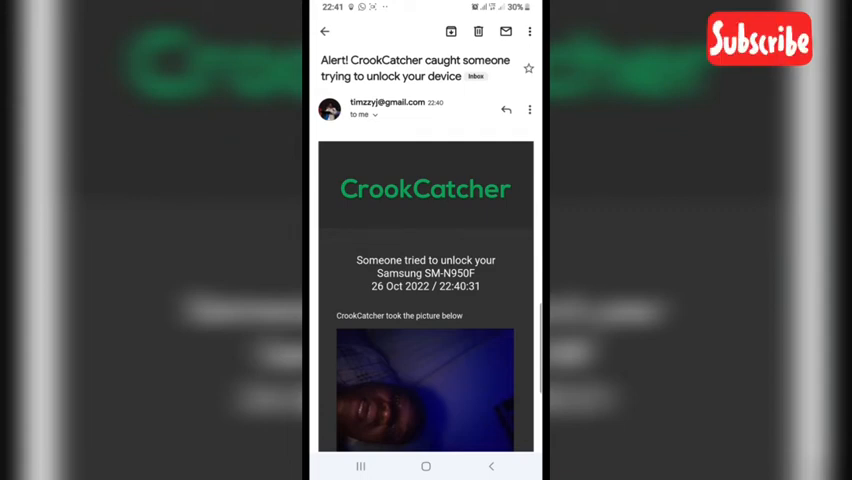
# Step: Scroll to the alert's estimated address and choose to view it in Google Maps
pyautogui.scroll(-3)
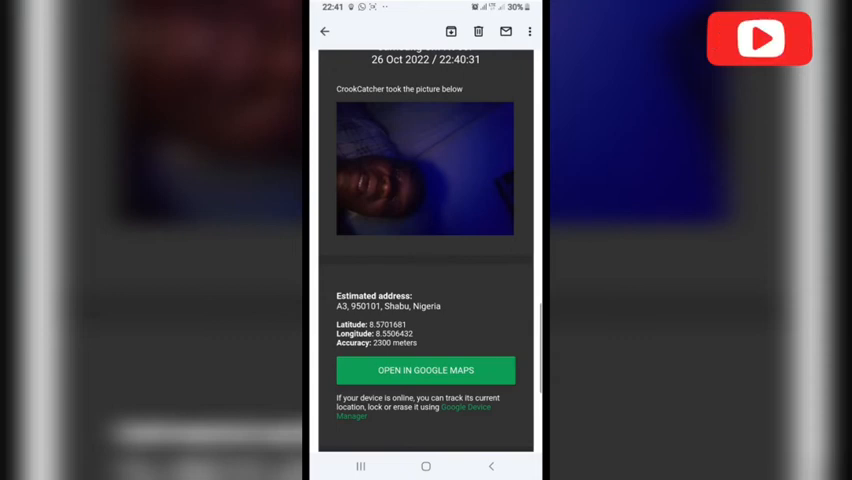
pyautogui.click(424, 370)
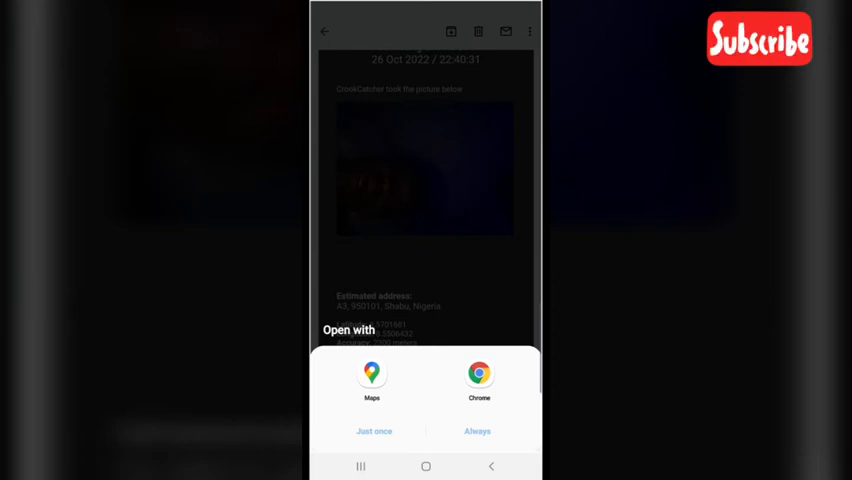
# Step: Show the intruder's coordinates in Google Maps and request directions to that spot
pyautogui.click(372, 380)
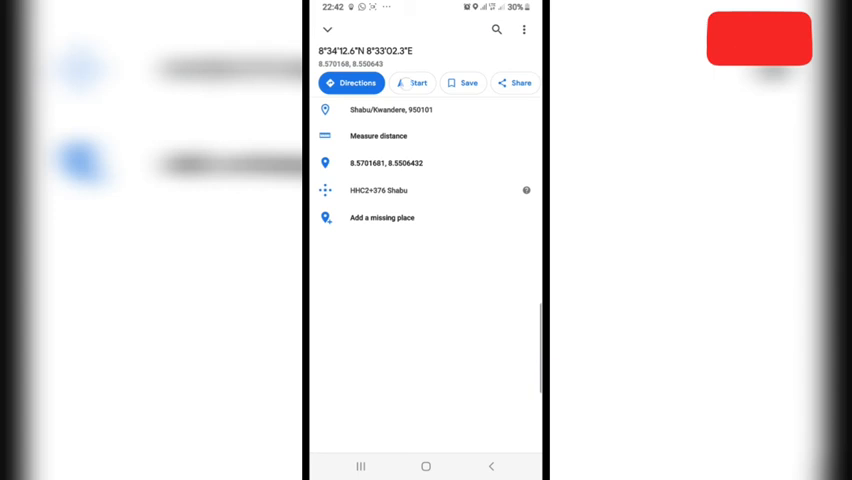
pyautogui.click(352, 82)
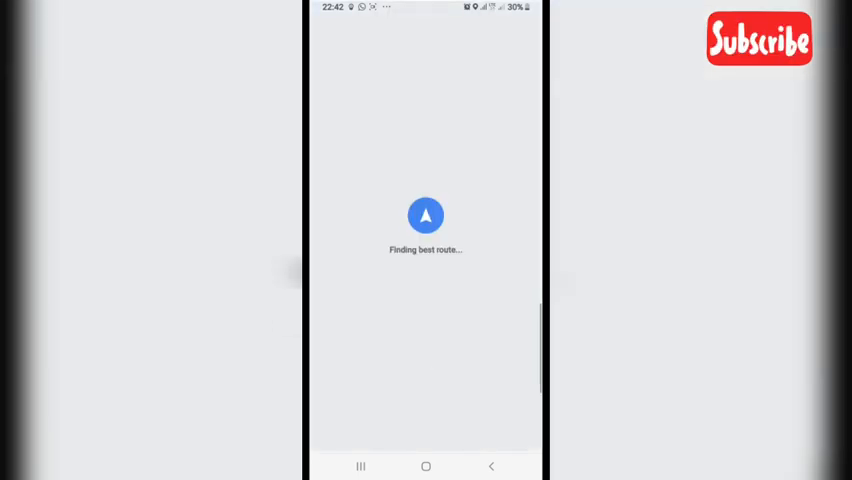